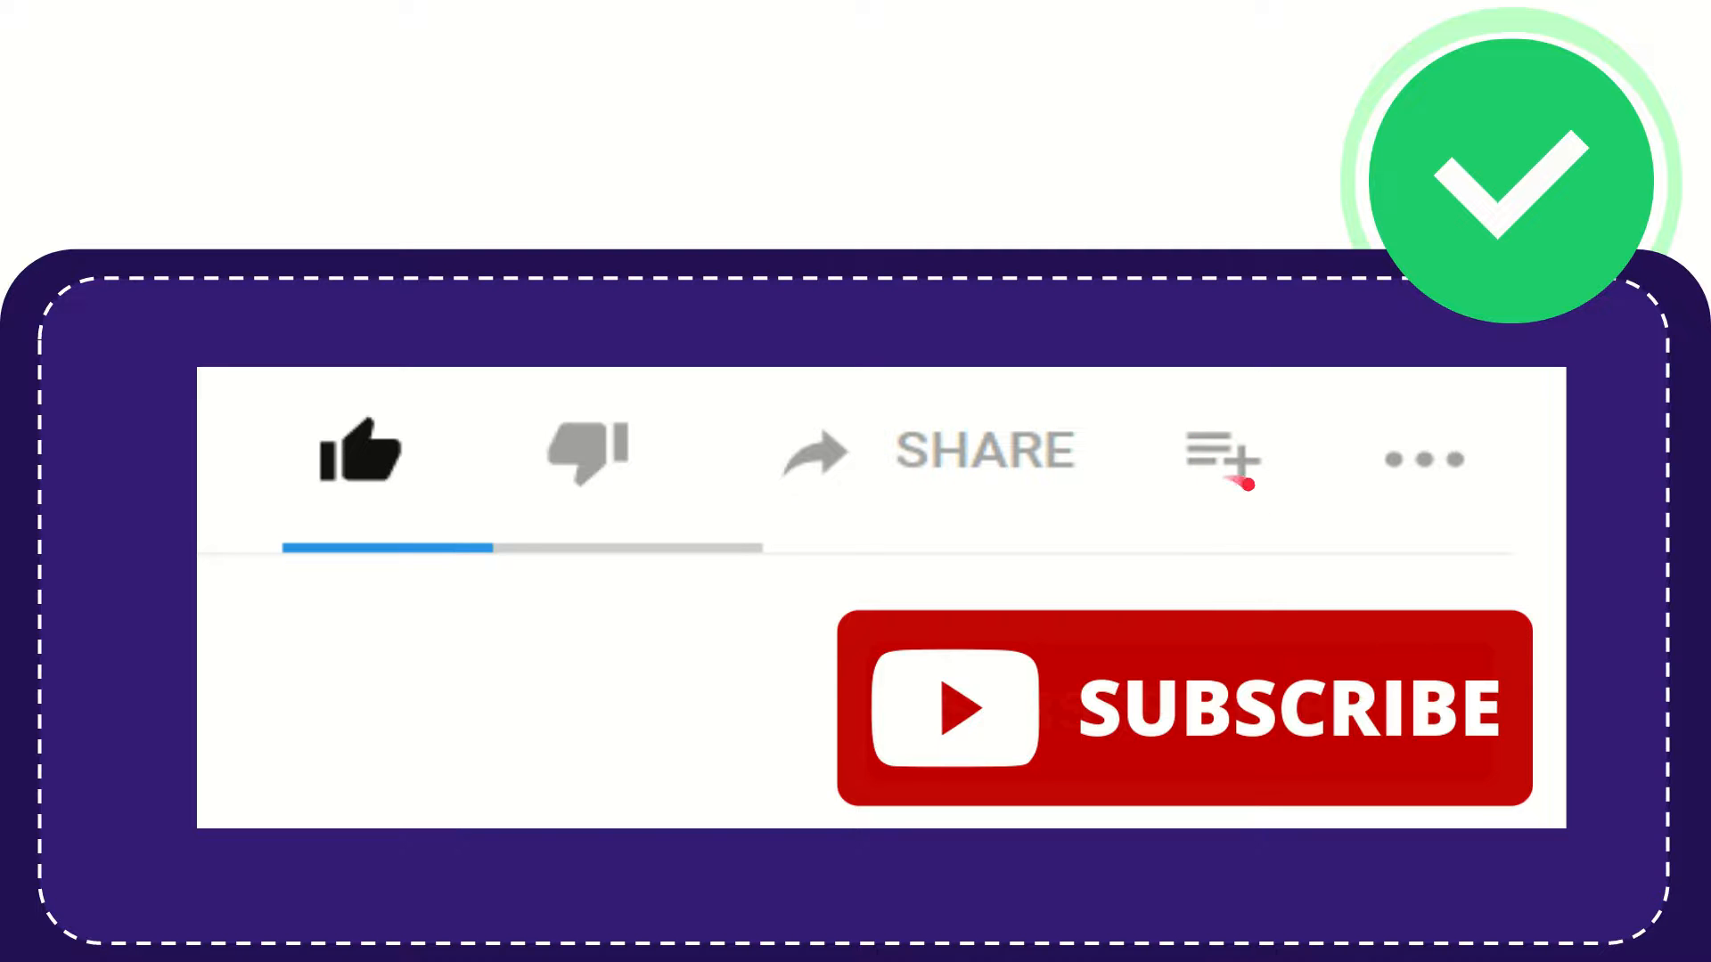
mouse_move(1424, 459)
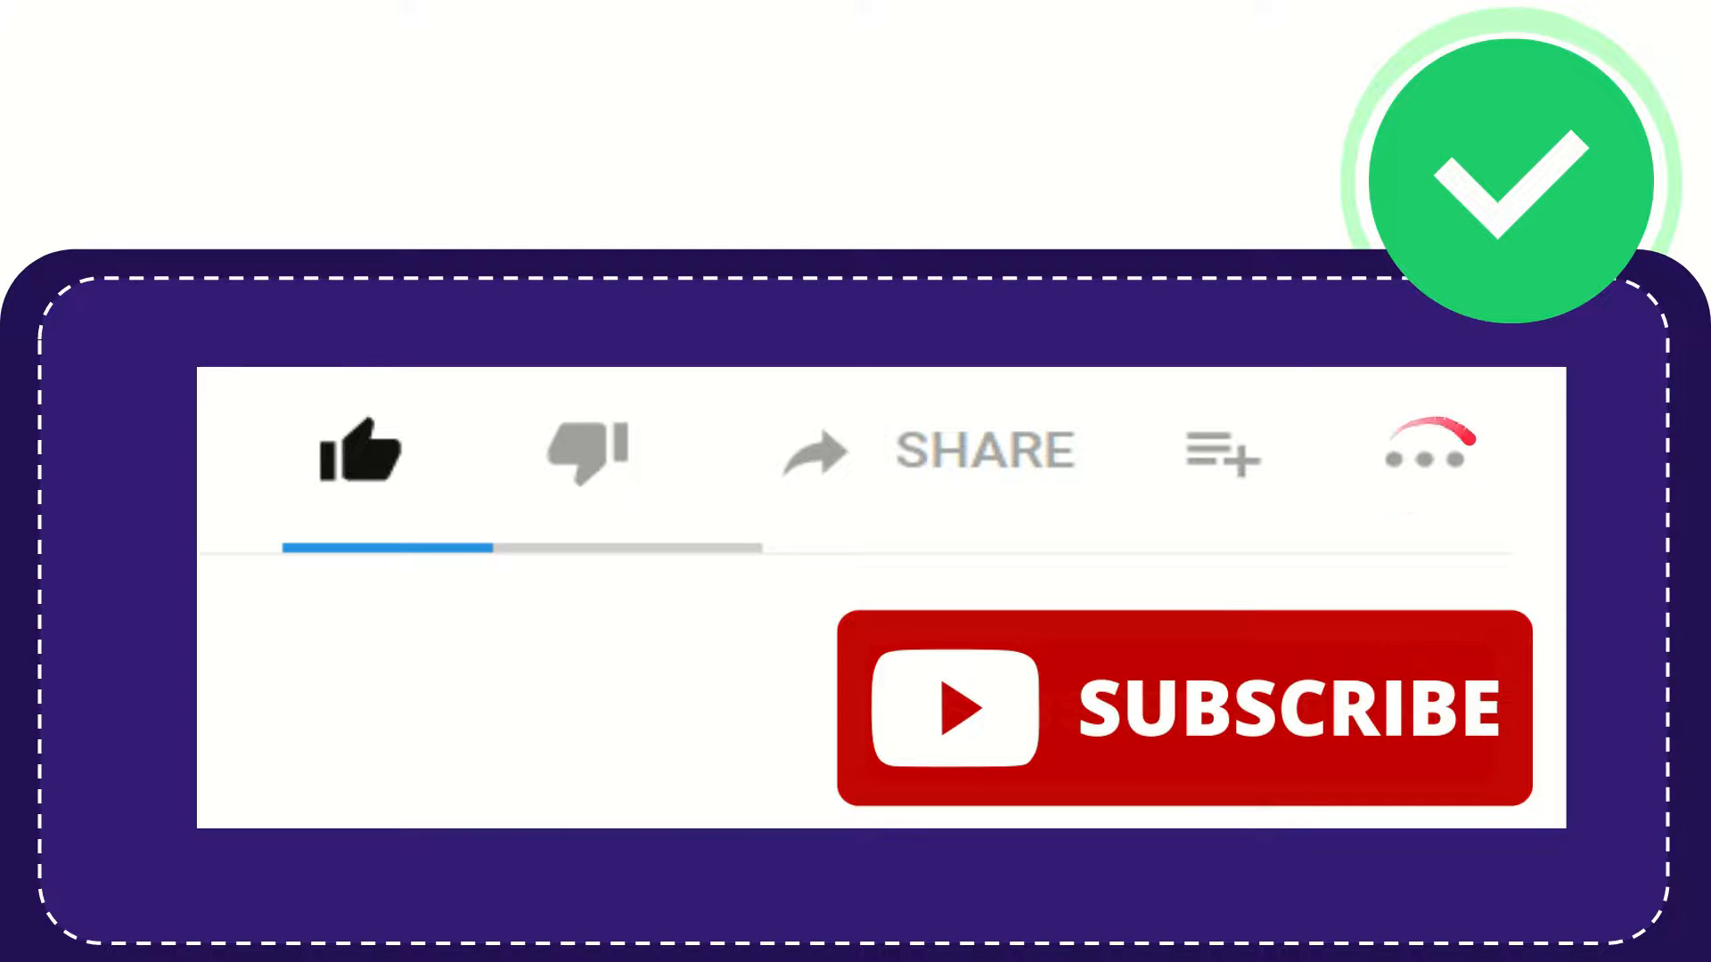